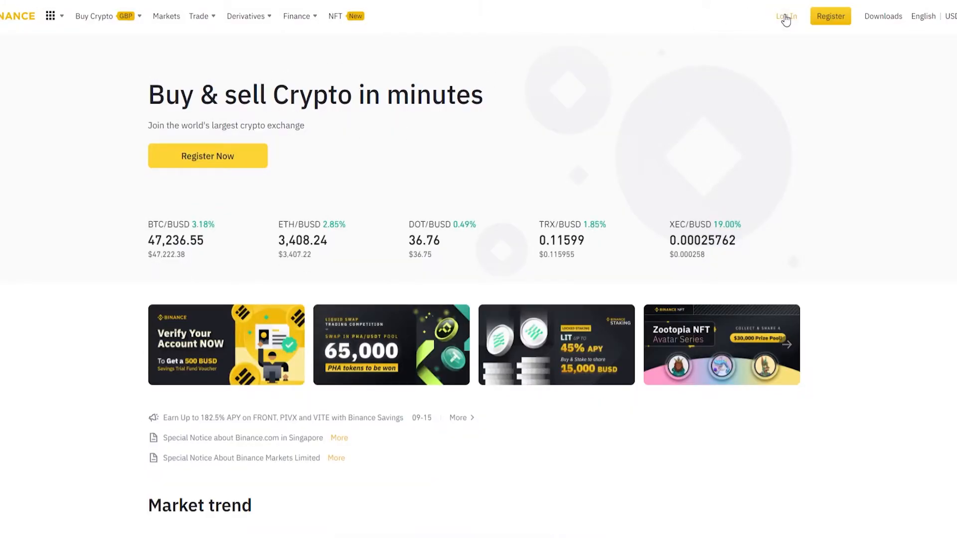
Reach the Binance login page offering QR-code sign-in from the homepage's Log In link
click(787, 16)
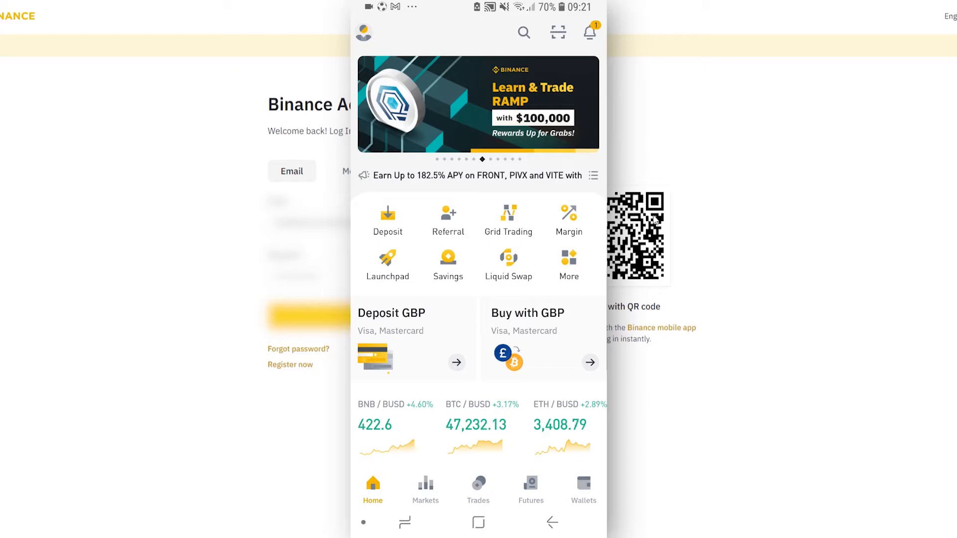
Scan the website's login QR code using the Binance mobile app's scanner
click(557, 32)
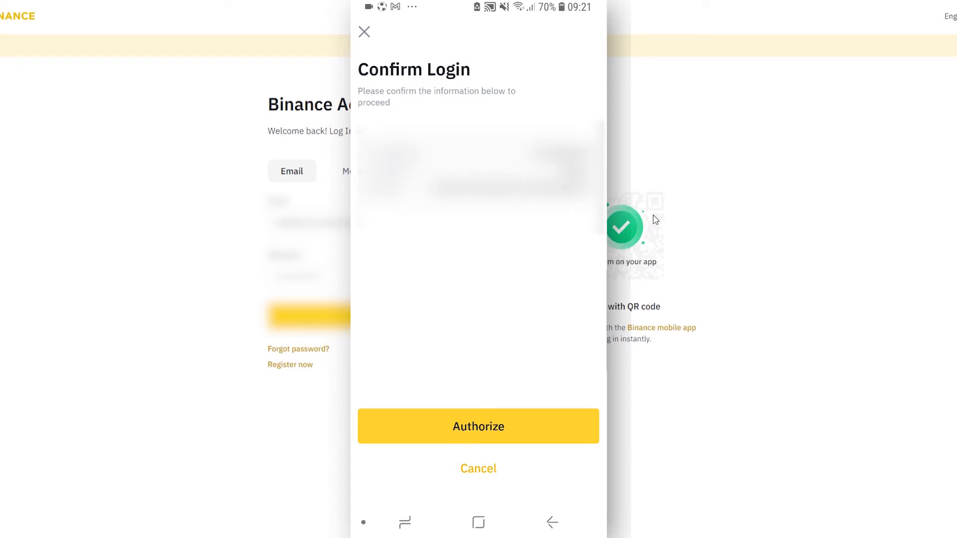
Authorize the login request on the phone so the website signs in
click(477, 426)
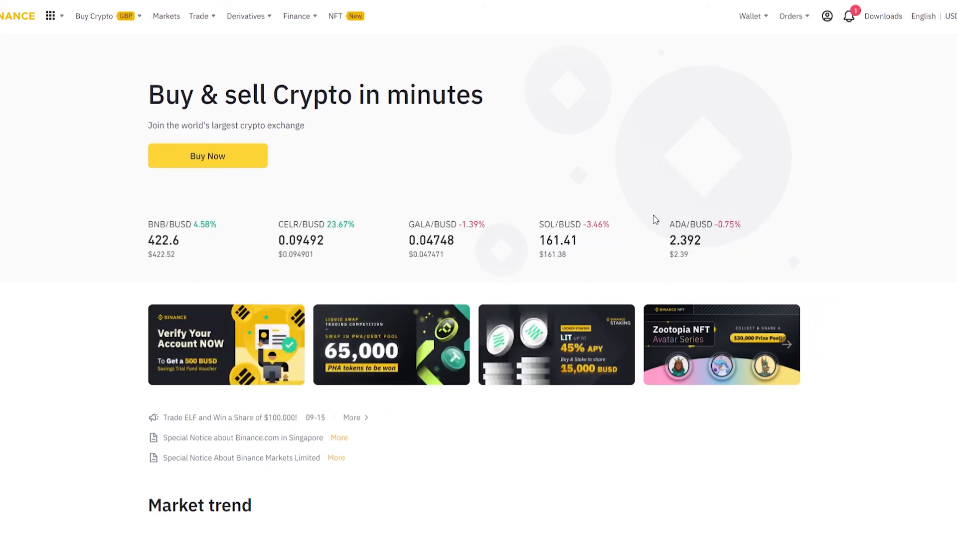
mouse_move(751, 16)
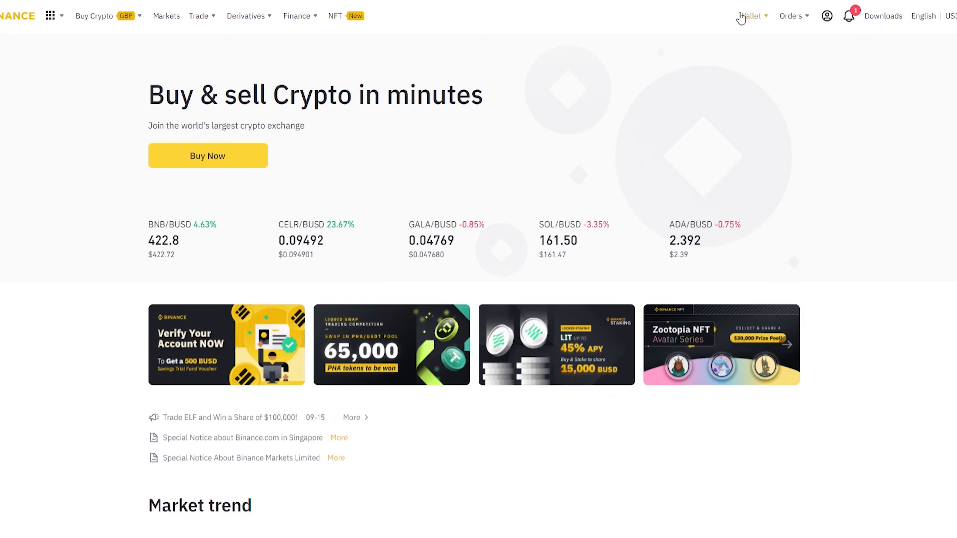